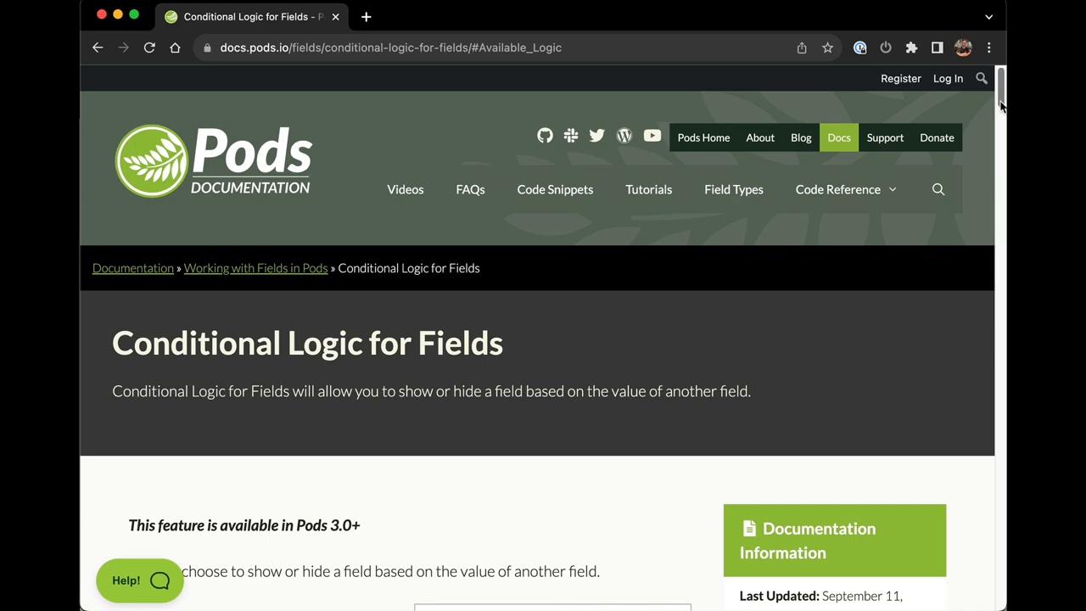
Change the Example HTML field's type to Relationship.
{"action": "scroll", "scroll_direction": "down", "scroll_amount": 3}
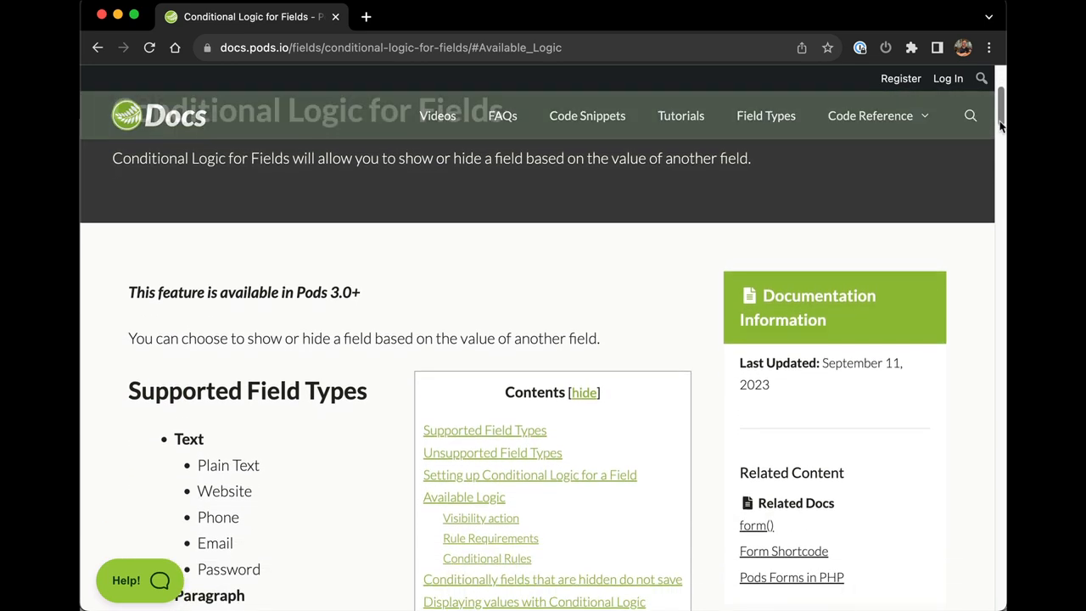
{"action": "scroll", "scroll_direction": "down", "scroll_amount": 3}
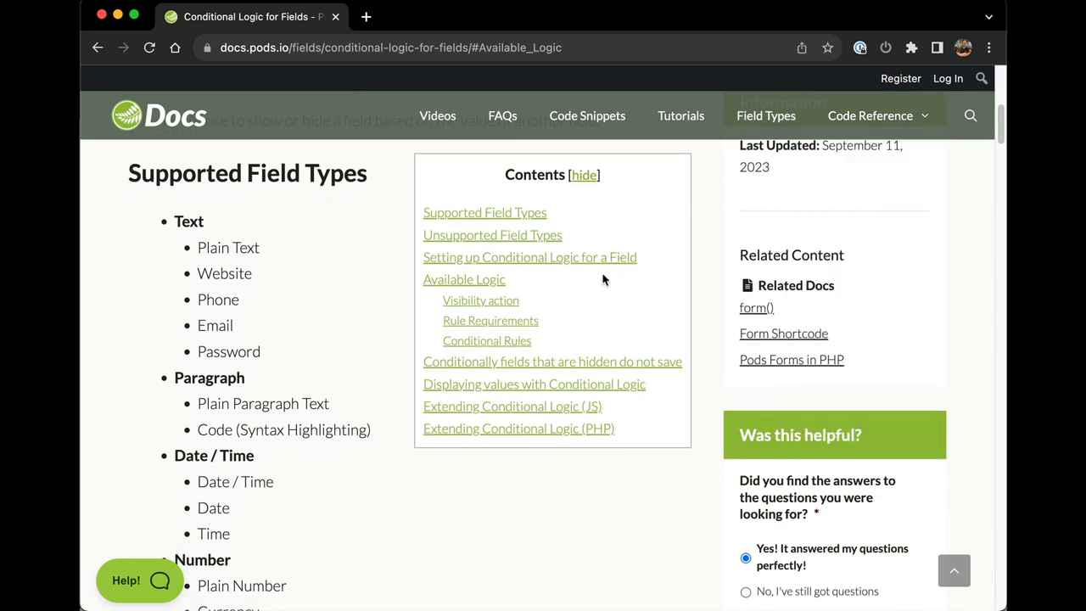
{"action": "scroll", "scroll_direction": "down", "scroll_amount": 3}
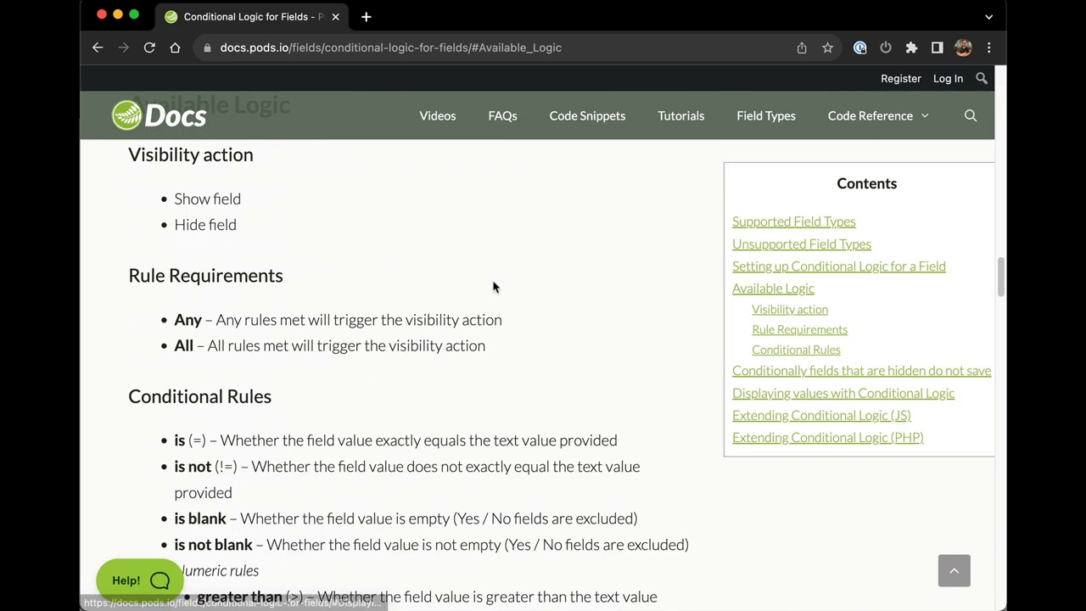
{"action": "scroll", "scroll_direction": "down", "scroll_amount": 3}
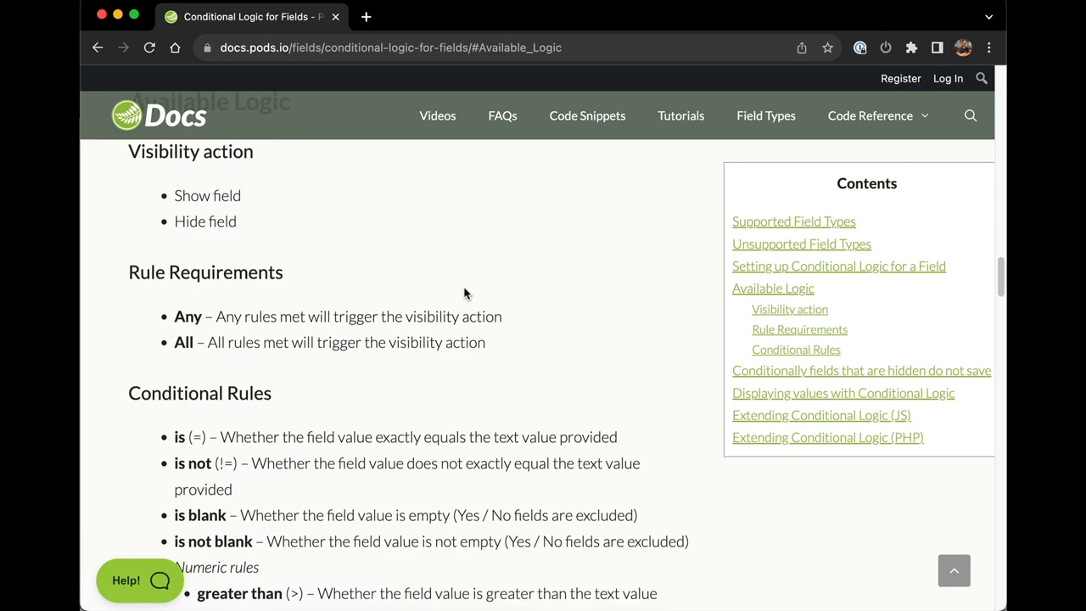
{"action": "scroll", "scroll_direction": "down", "scroll_amount": 3}
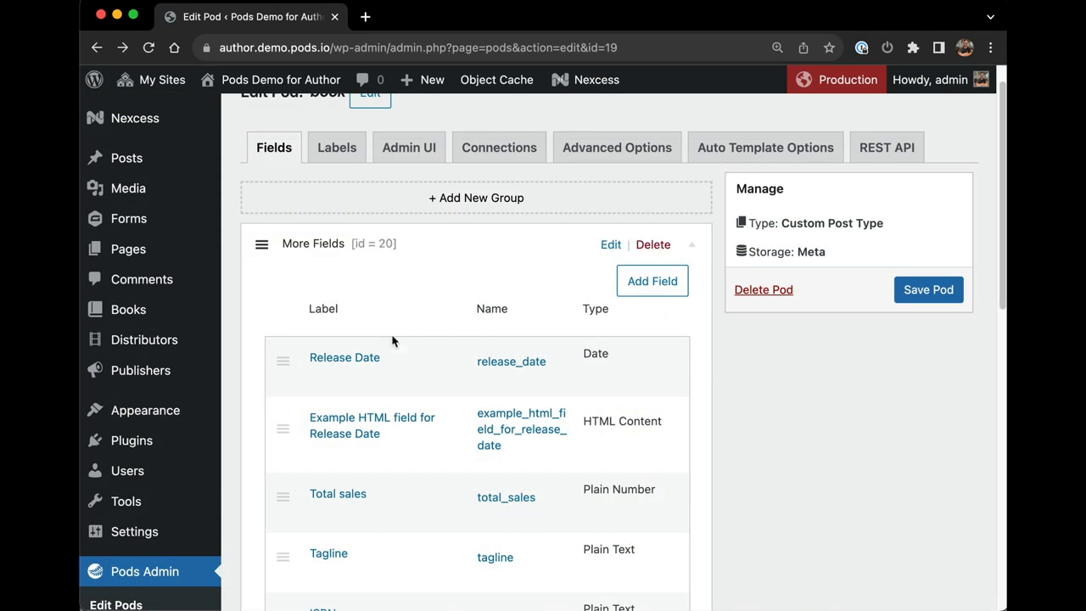
{"action": "left_click", "coordinate": [372, 425]}
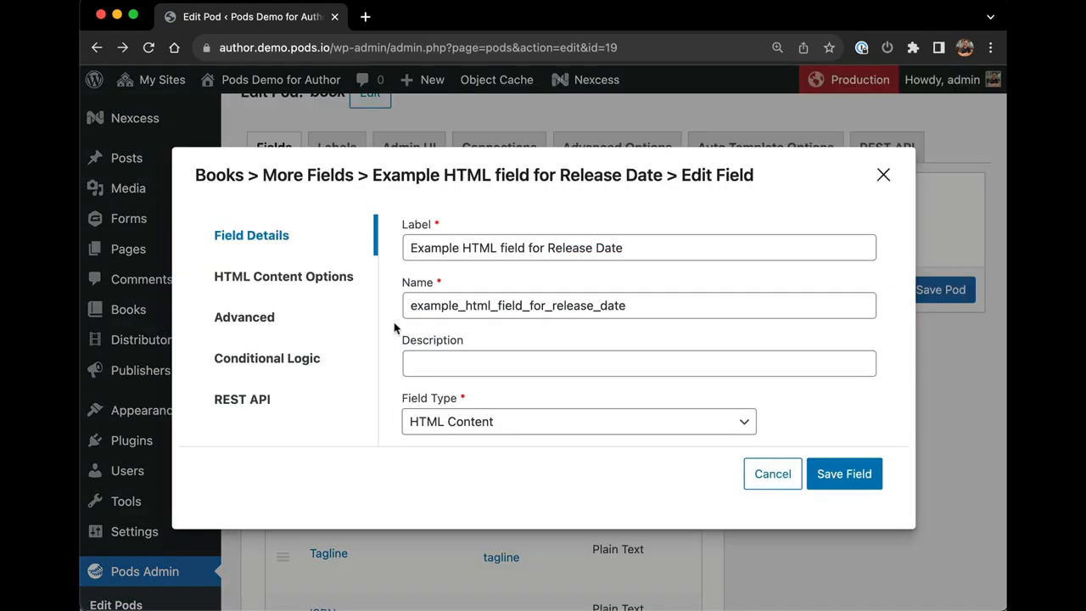
{"action": "left_click", "coordinate": [577, 422]}
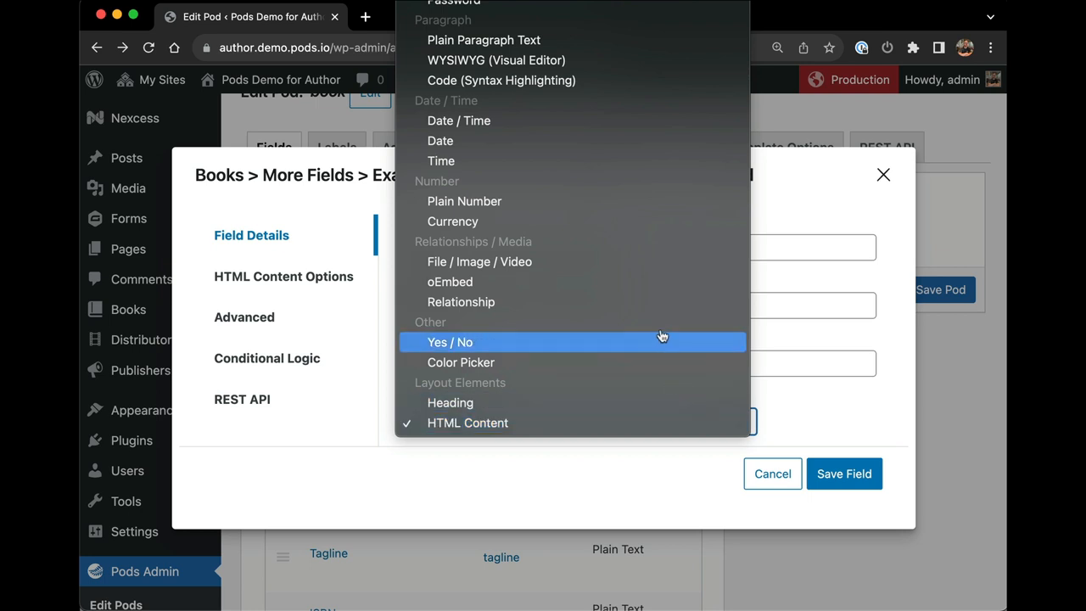
{"action": "mouse_move", "coordinate": [460, 302]}
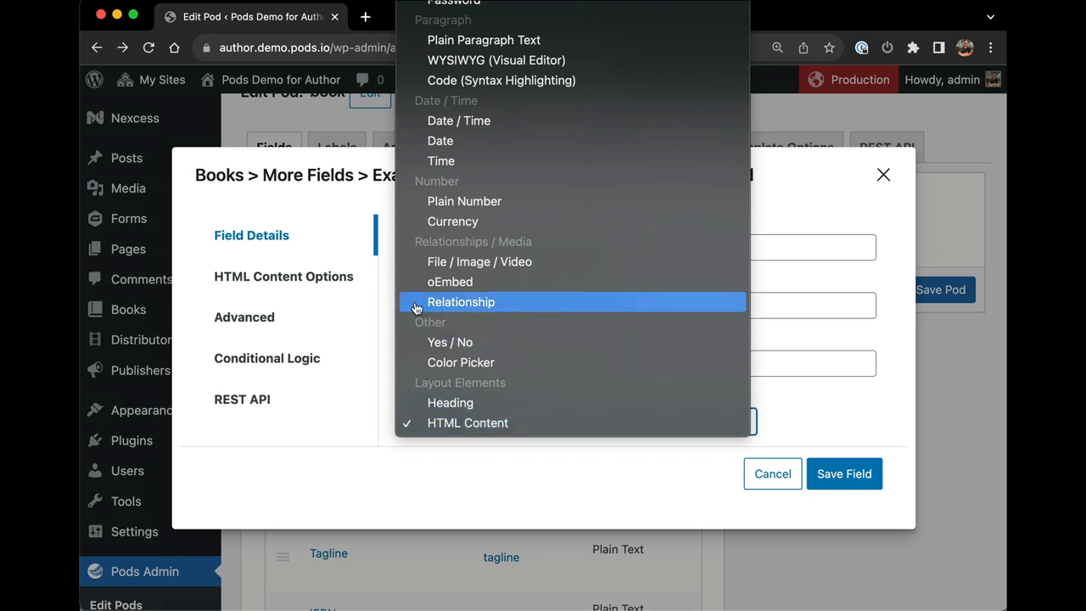
{"action": "left_click", "coordinate": [461, 302]}
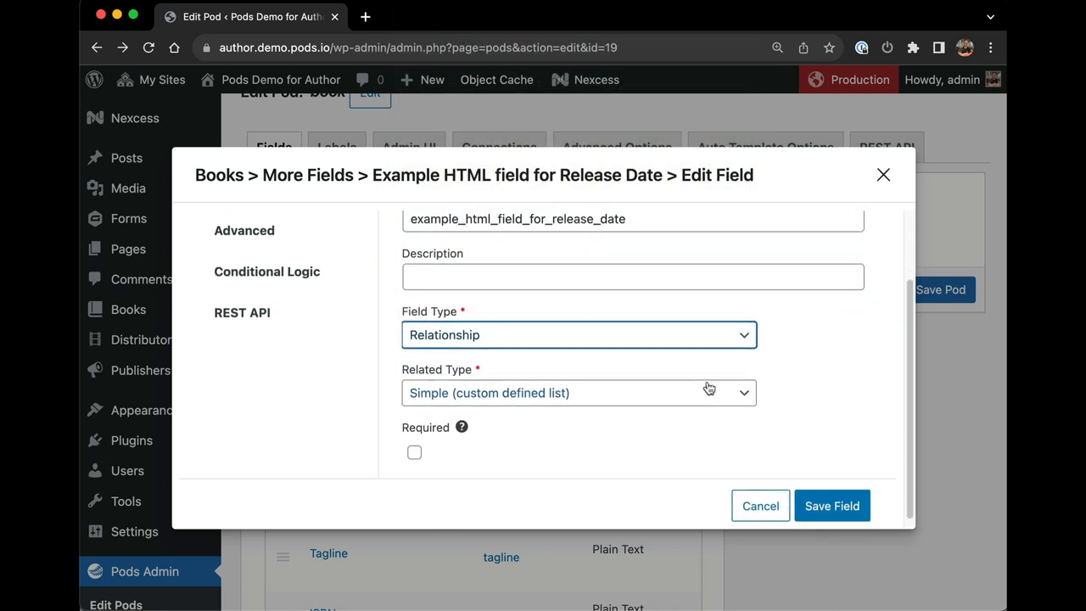
Relate the field to Books (book) and view its relationship options.
{"action": "left_click", "coordinate": [579, 392]}
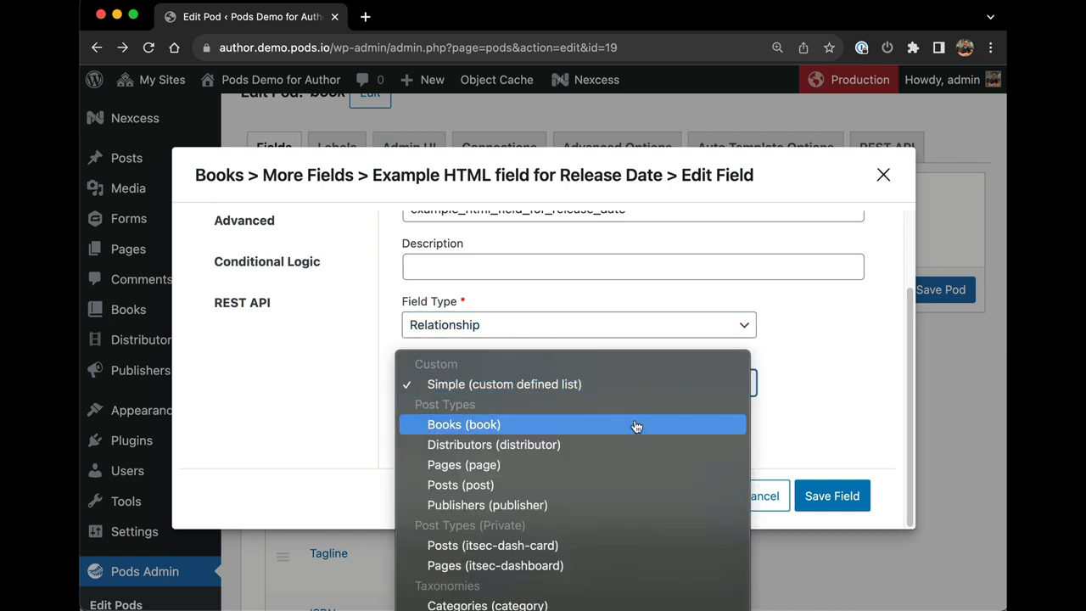
{"action": "left_click", "coordinate": [463, 425]}
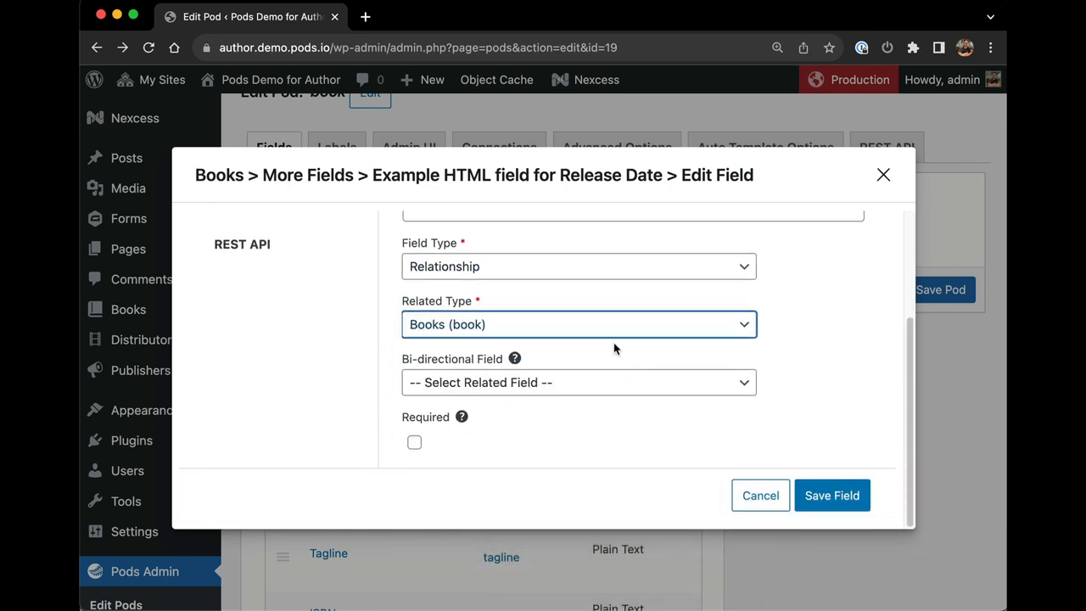
{"action": "left_click", "coordinate": [580, 324]}
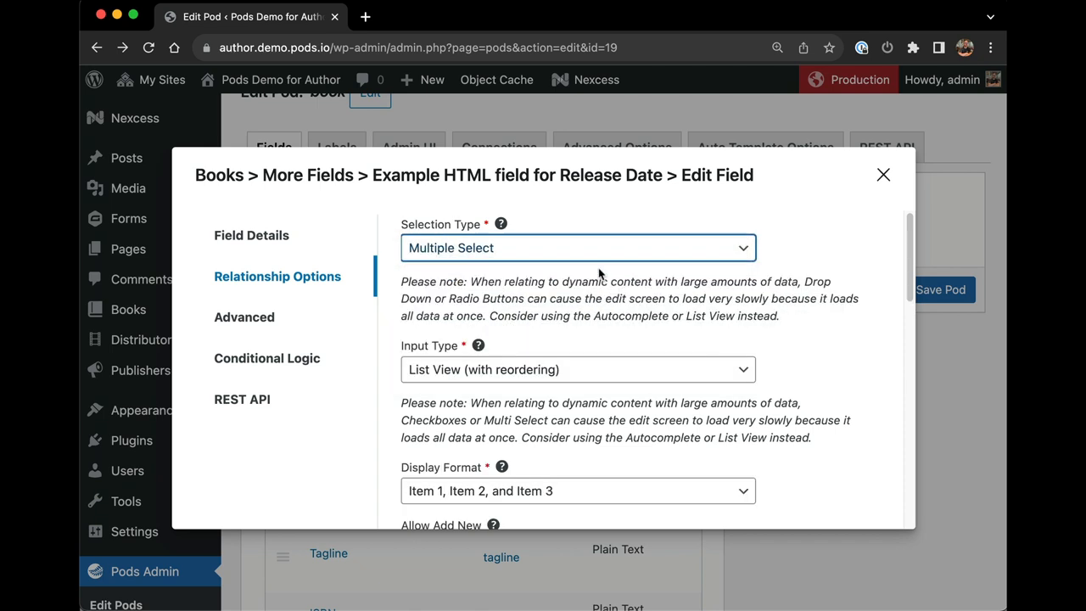
{"action": "left_click", "coordinate": [577, 369]}
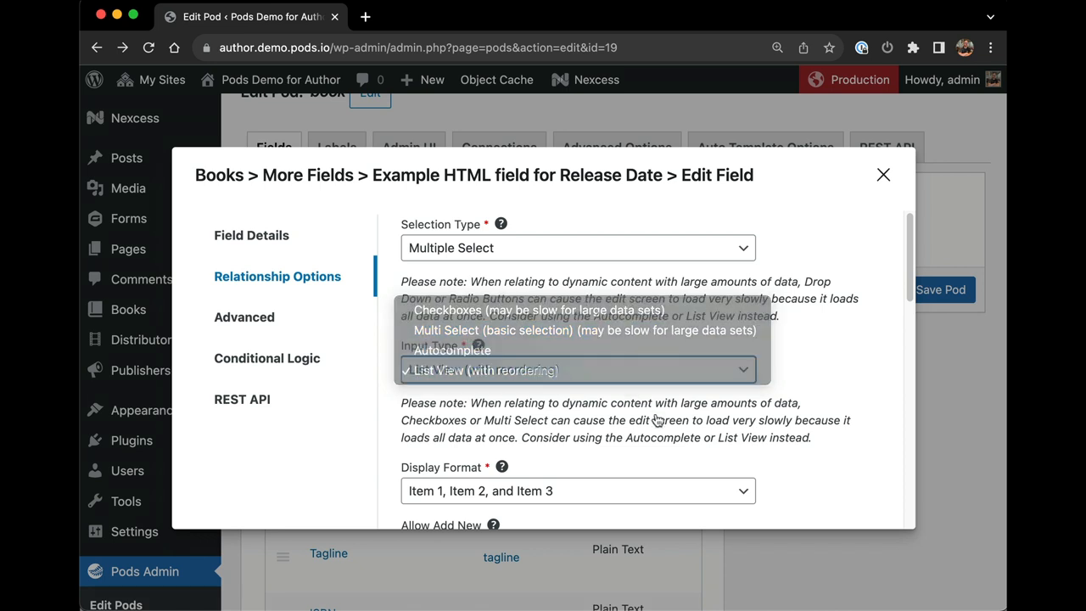
{"action": "left_click", "coordinate": [267, 357]}
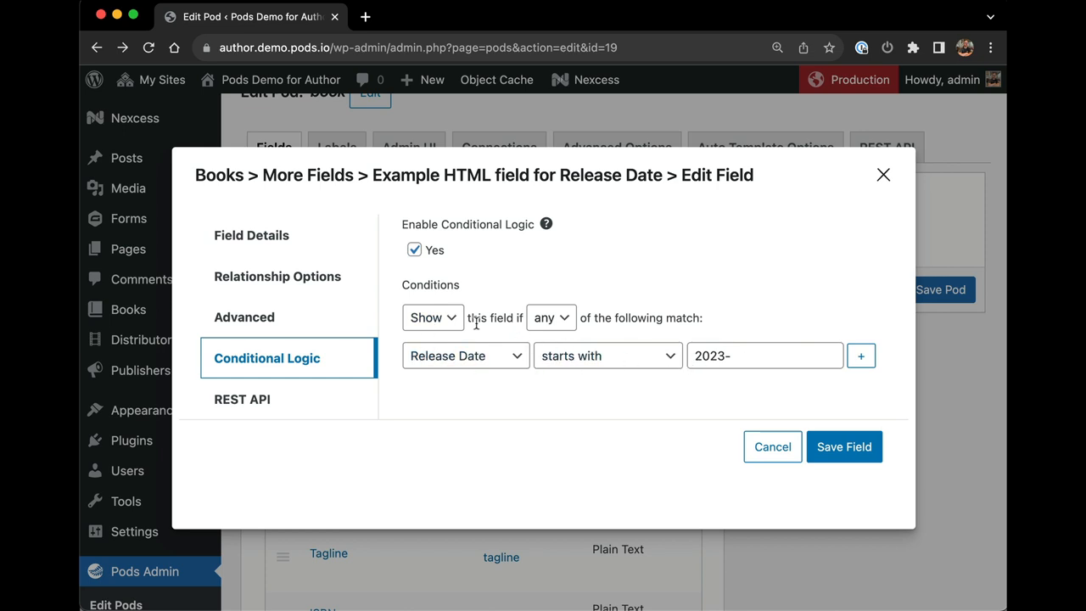
Switch the condition's field to Publisher and browse the show/hide and any/all choices.
{"action": "left_click", "coordinate": [465, 355]}
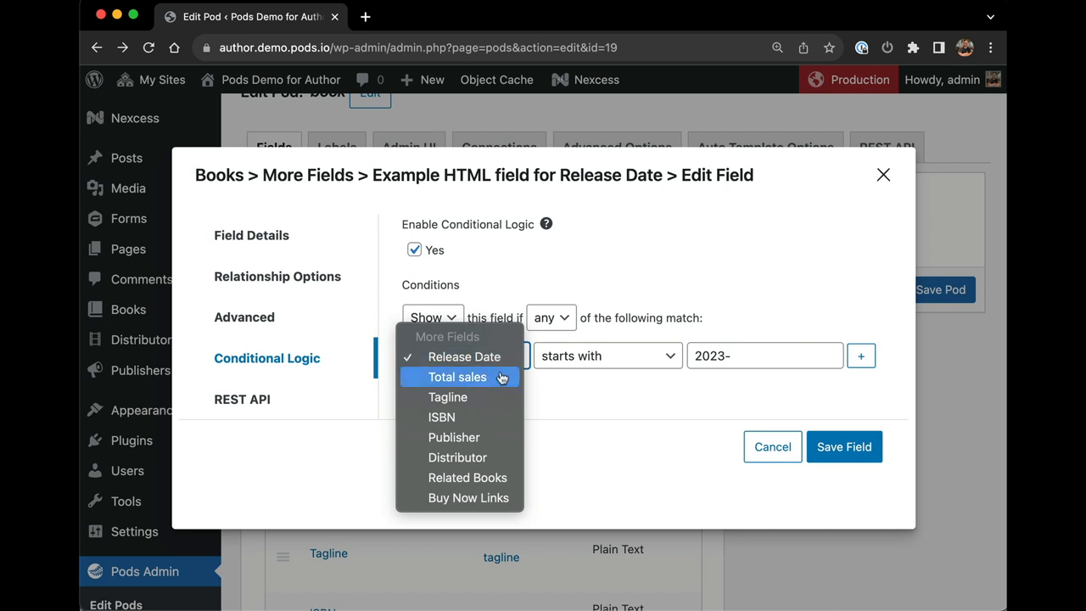
{"action": "mouse_move", "coordinate": [492, 377]}
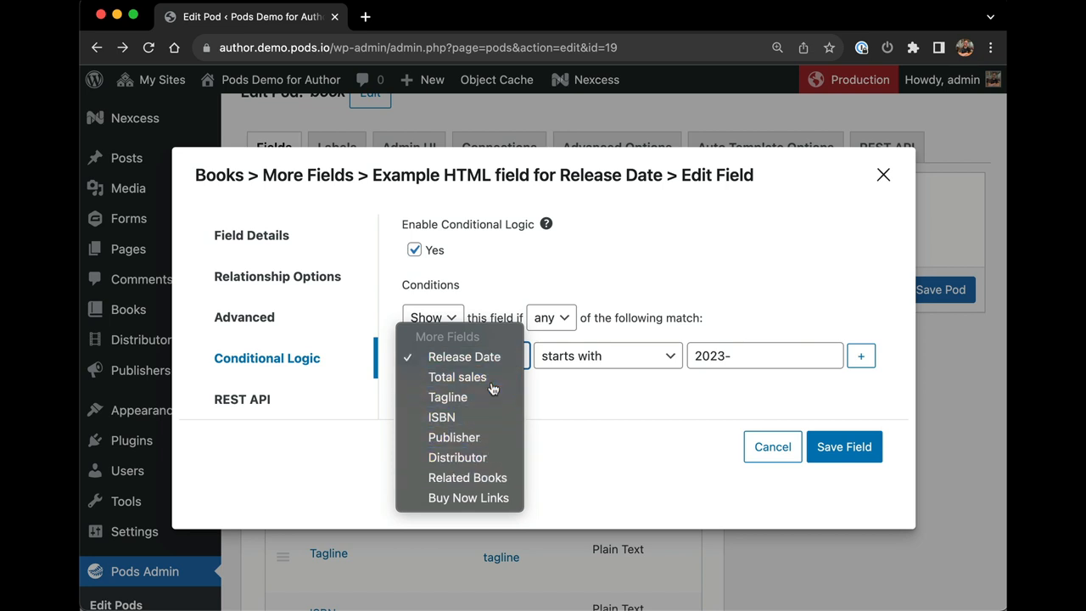
{"action": "left_click", "coordinate": [457, 377]}
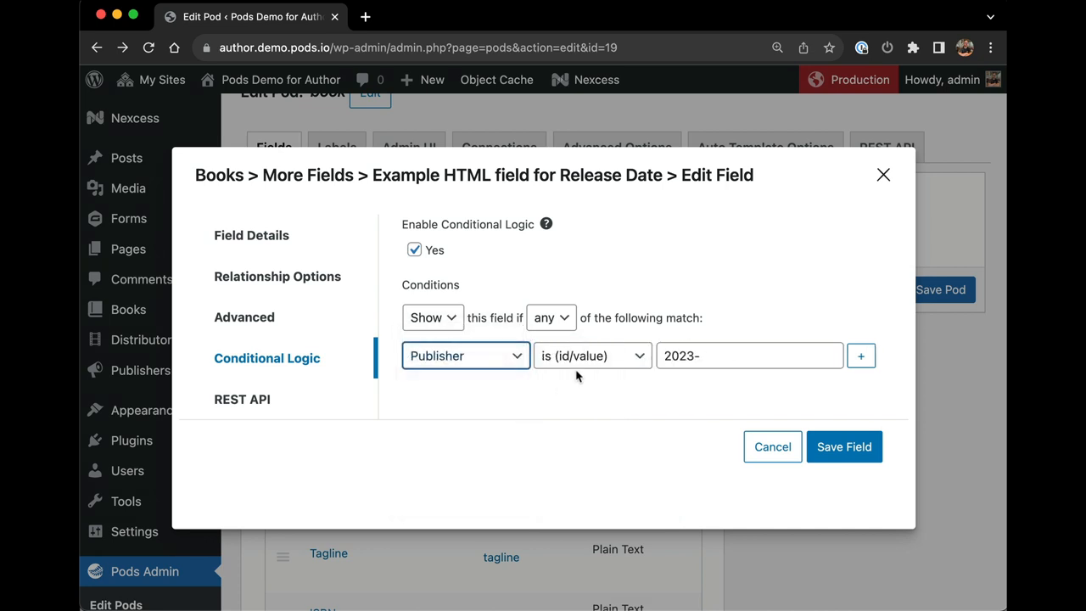
{"action": "left_click", "coordinate": [591, 355]}
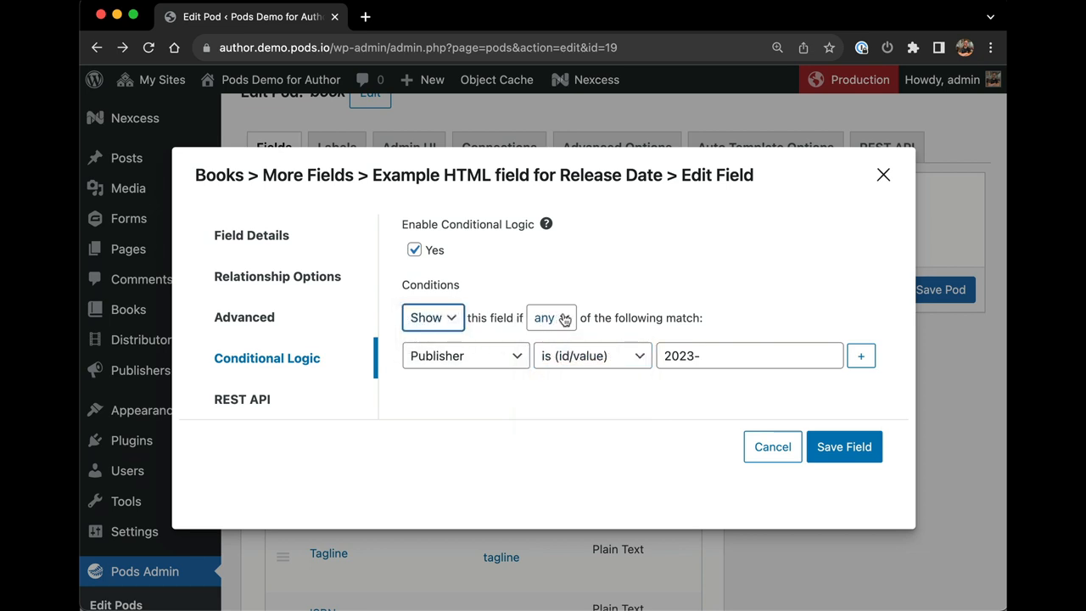
{"action": "left_click", "coordinate": [465, 355]}
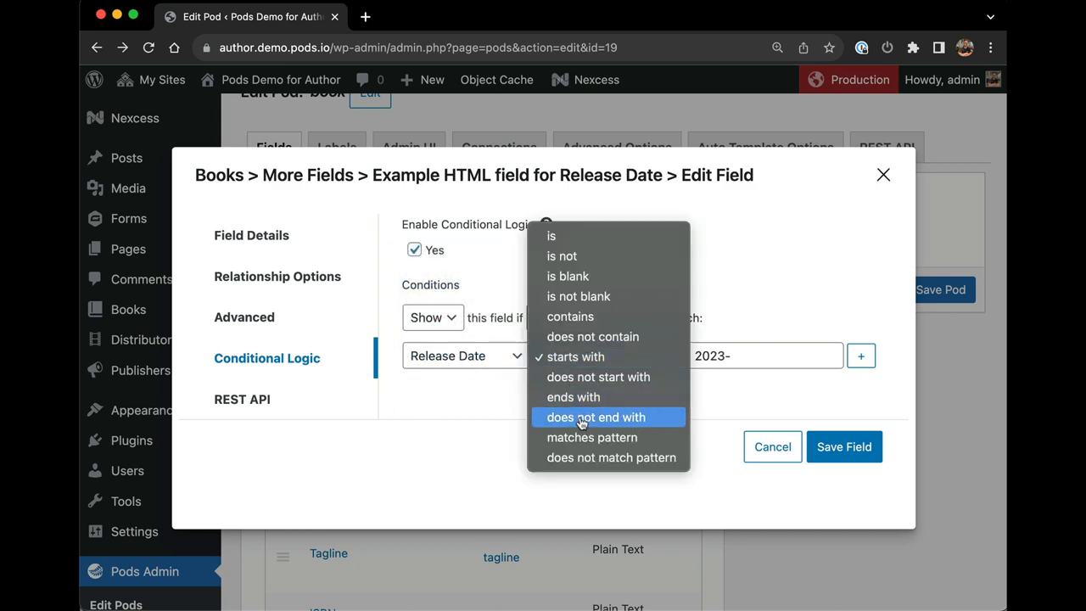
{"action": "mouse_move", "coordinate": [592, 437]}
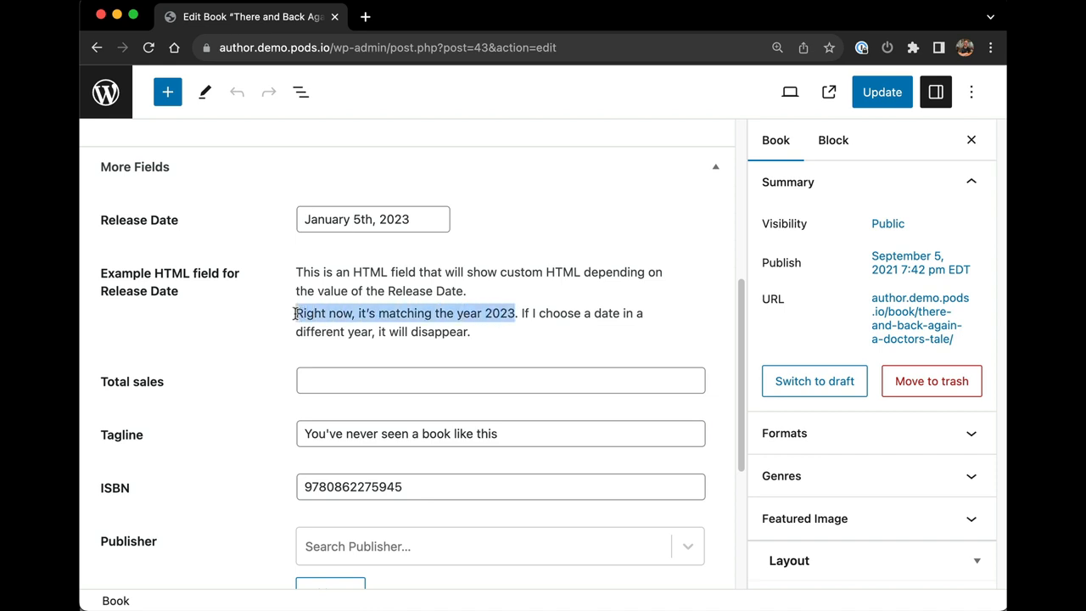
Set the book's Release Date to December 28th, 2022.
{"action": "left_click", "coordinate": [373, 219]}
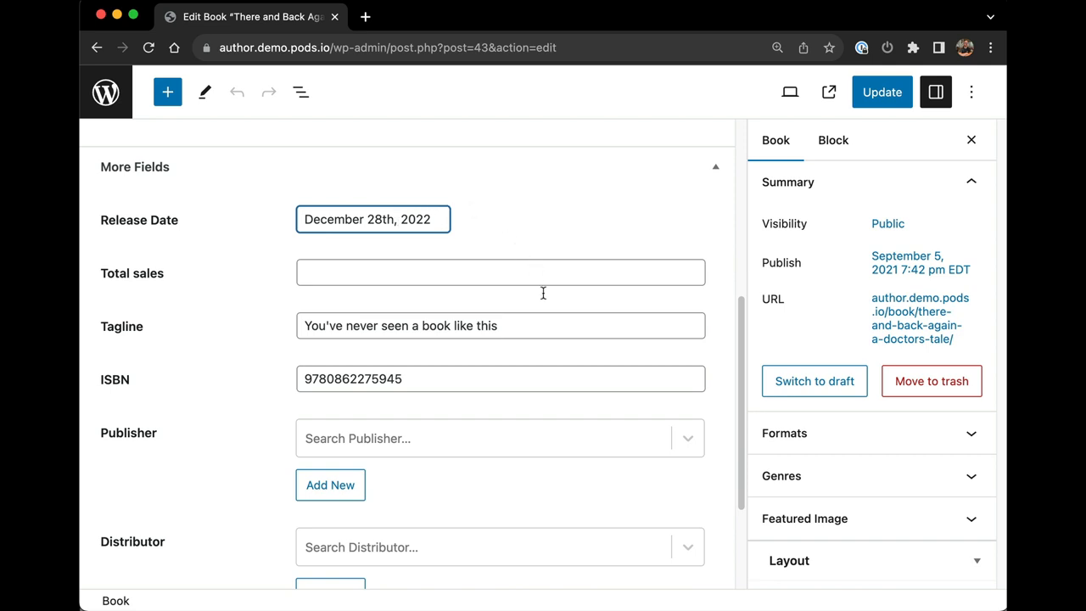
{"action": "mouse_move", "coordinate": [183, 254]}
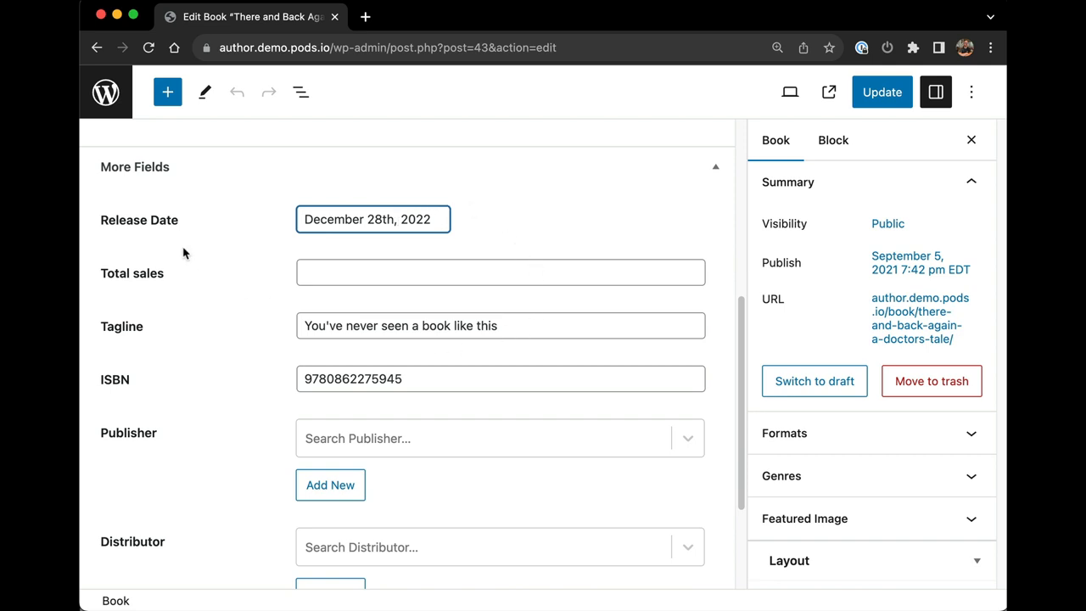